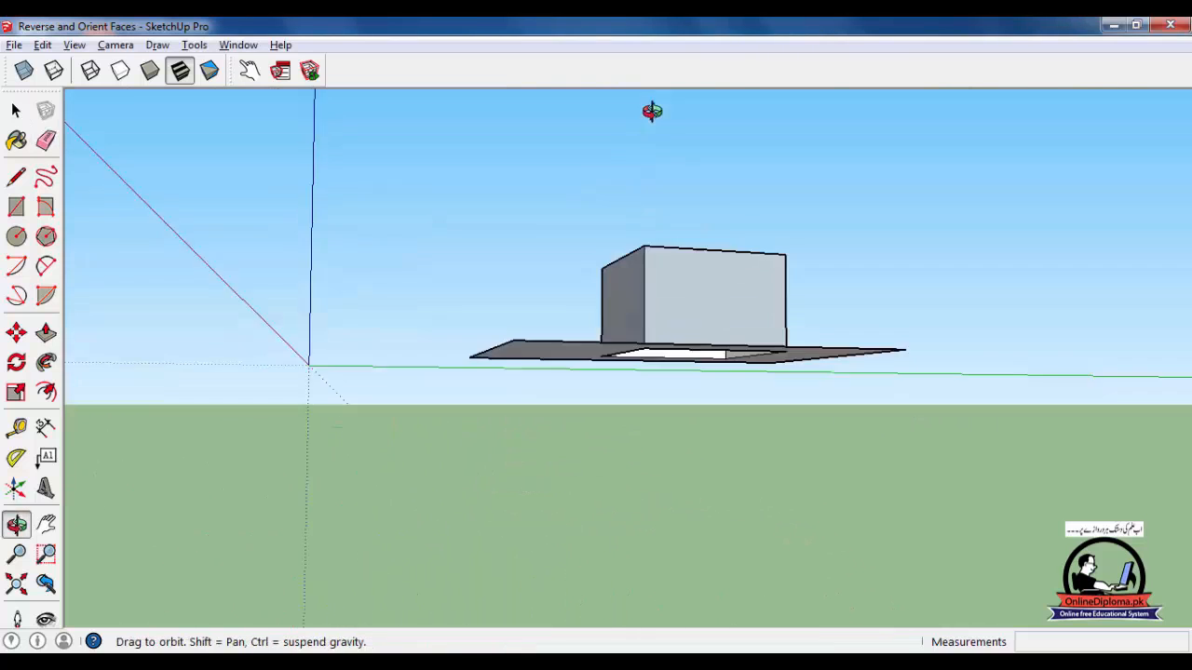
Step: Orbit the camera to look down on the box and ground plane from above
drag(651, 112, 674, 522)
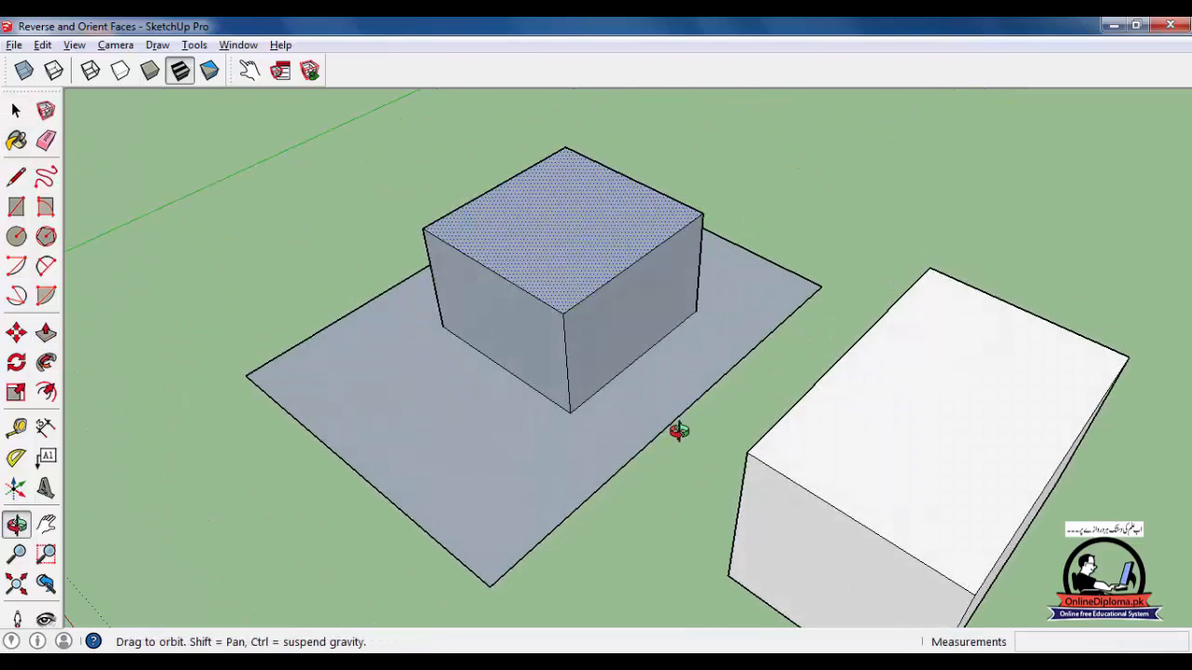
Step: Reverse the box's top face and the ground plane so their white sides face up
drag(680, 432, 514, 251)
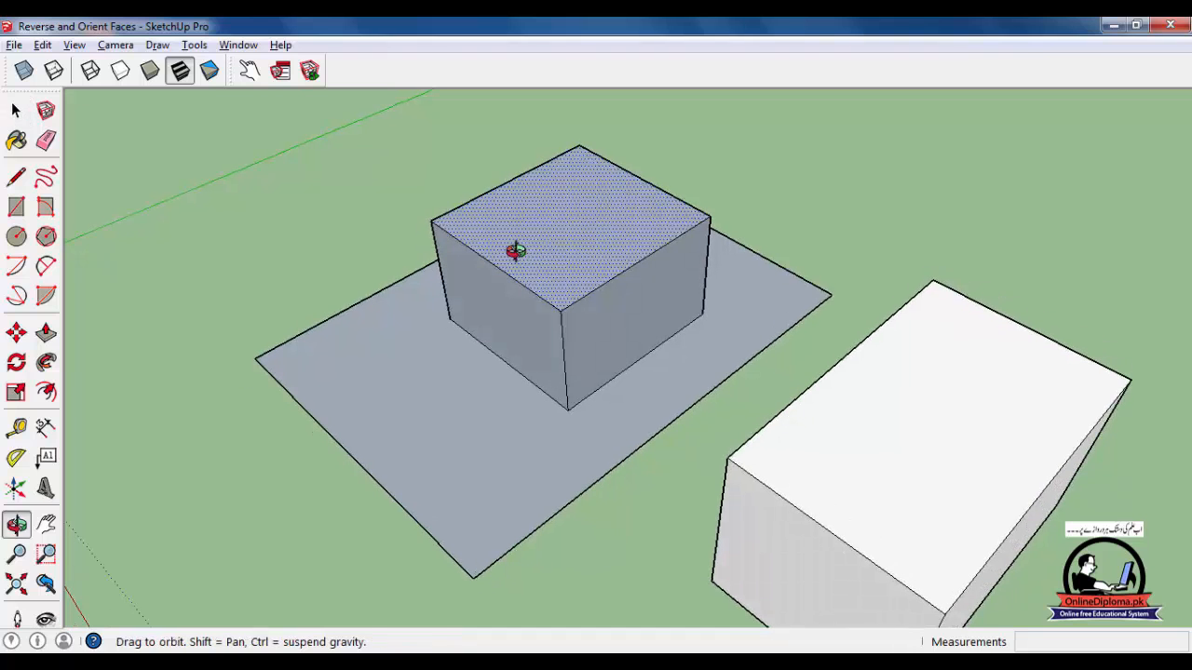
right_click(518, 251)
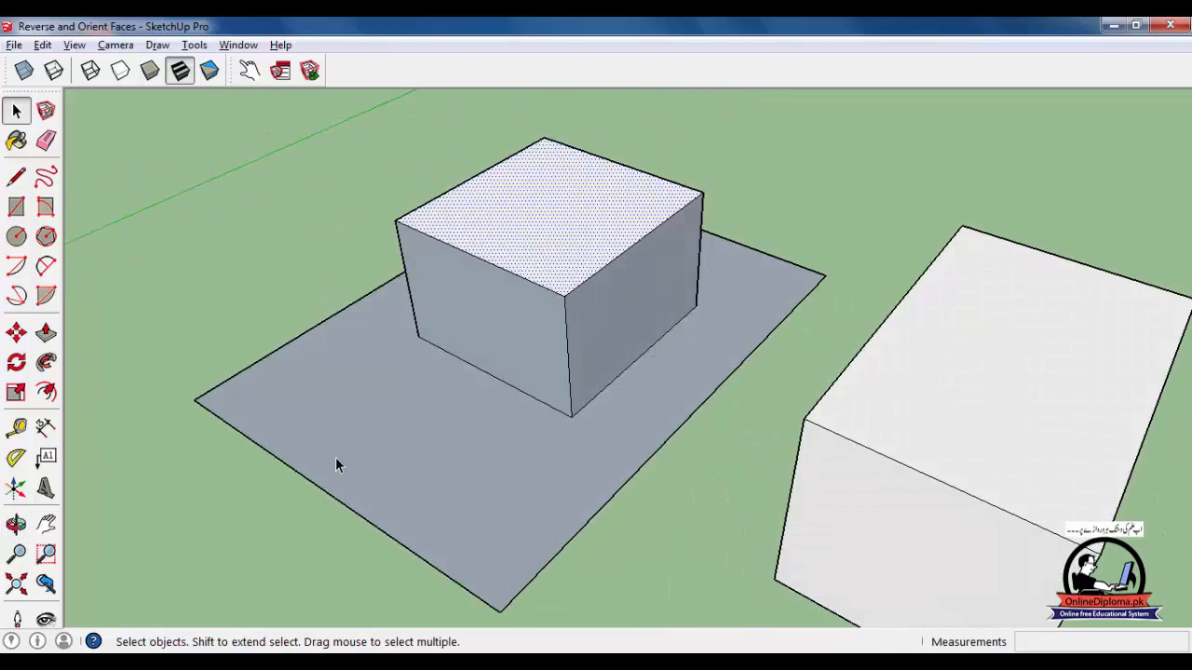
mouse_move(484, 279)
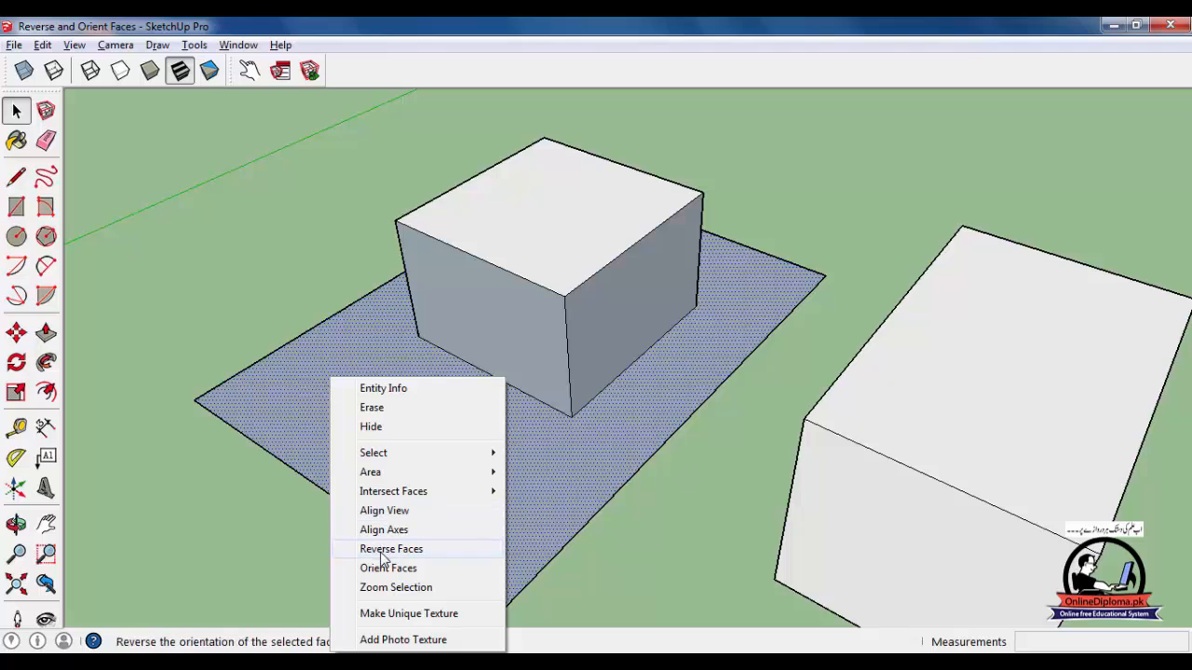
click(391, 548)
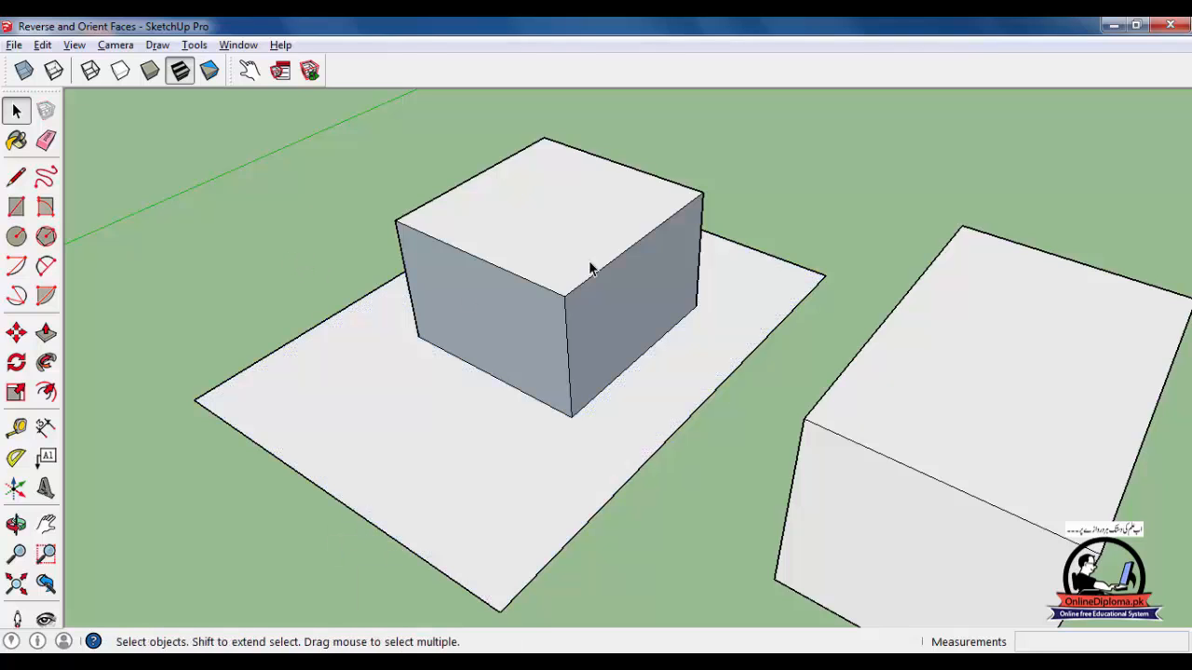
mouse_move(576, 237)
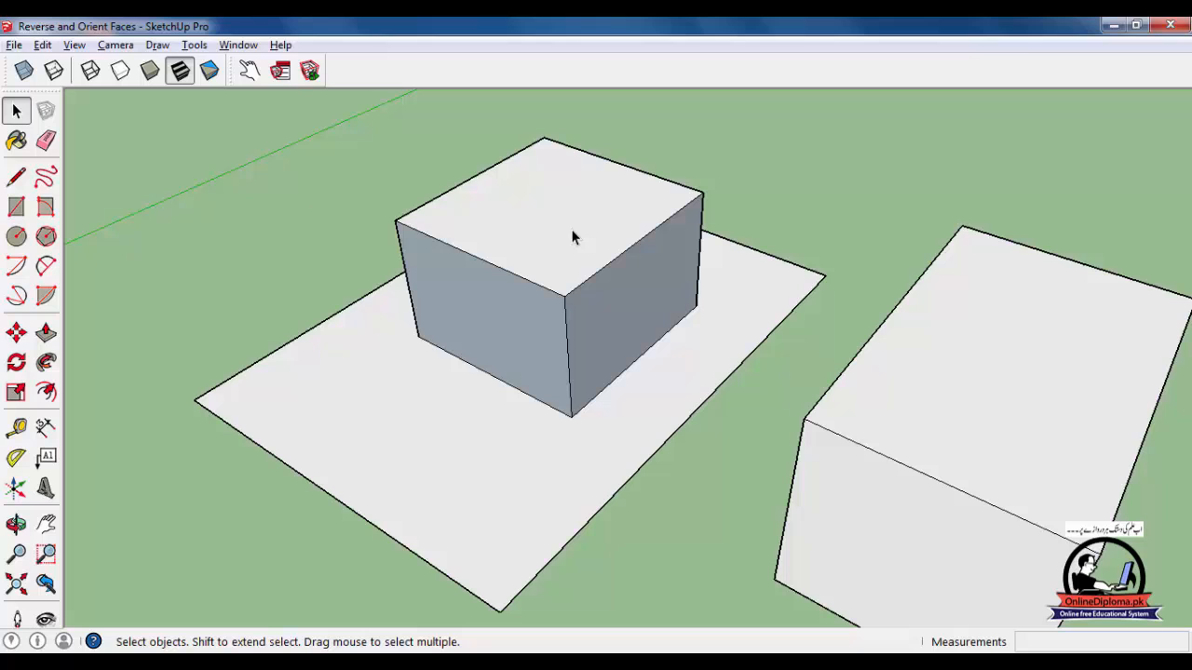
Step: Reverse the top face, then Orient Faces so all connected faces match it
click(569, 231)
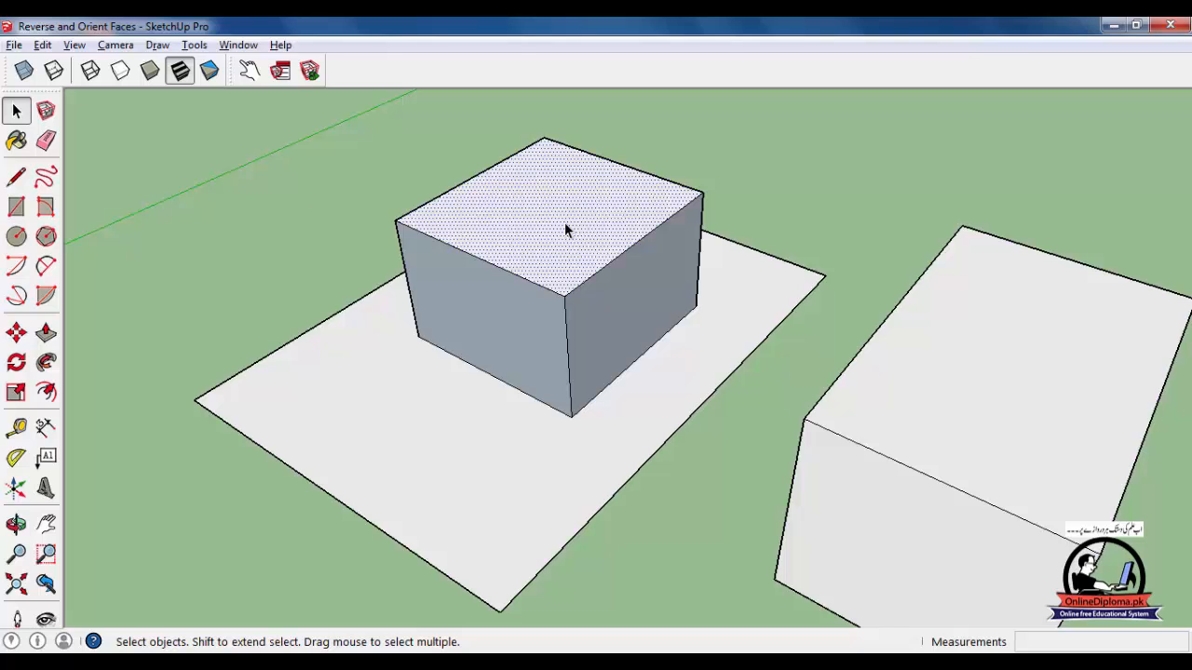
right_click(569, 231)
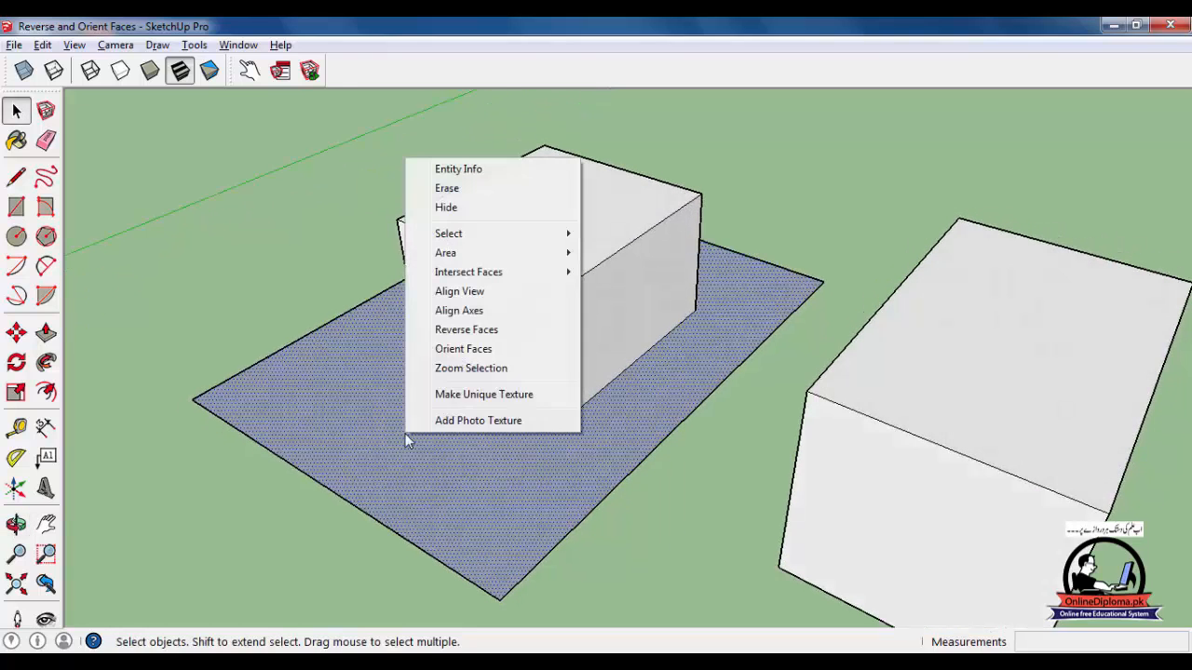
click(465, 328)
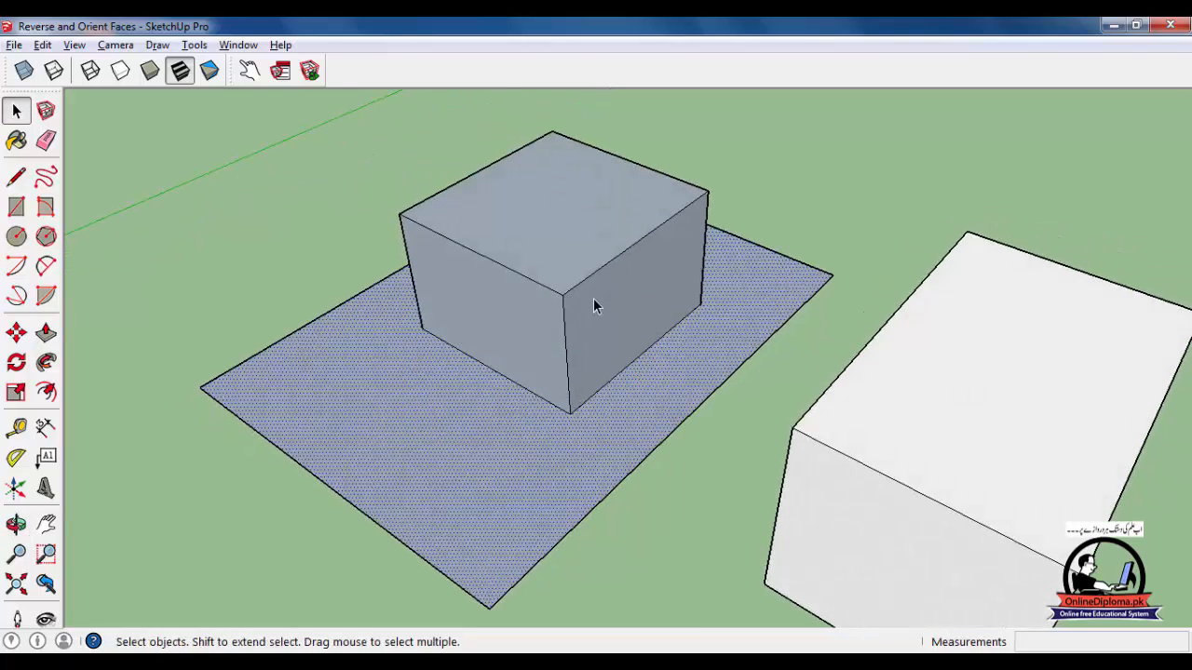
right_click(596, 305)
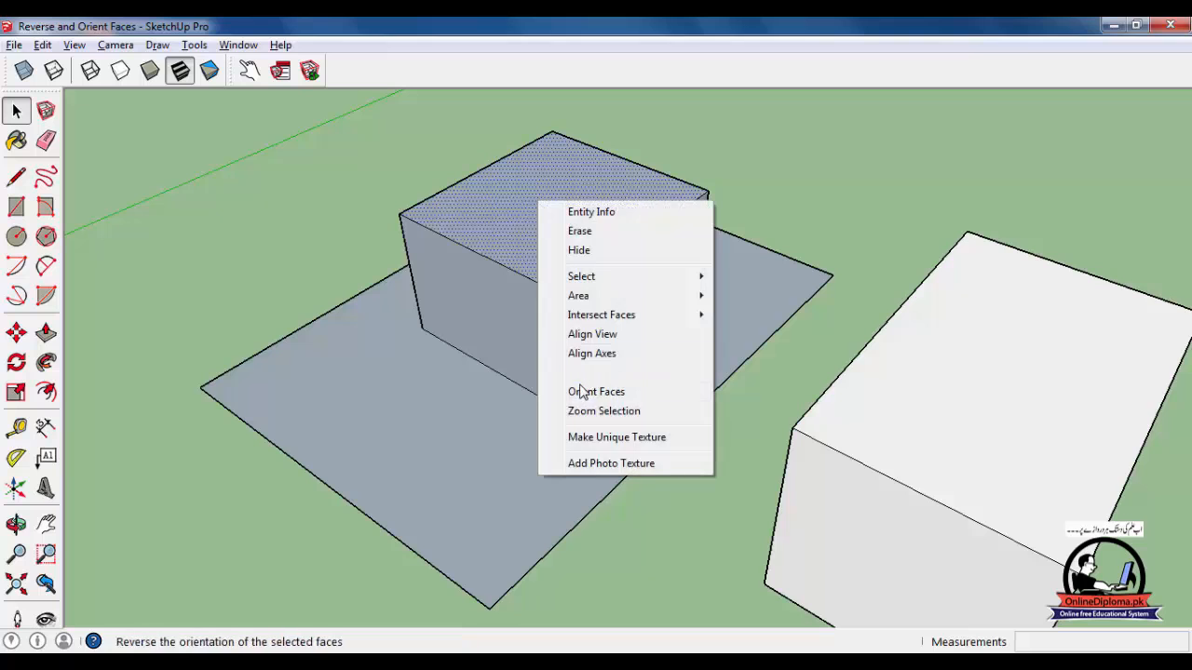
click(596, 391)
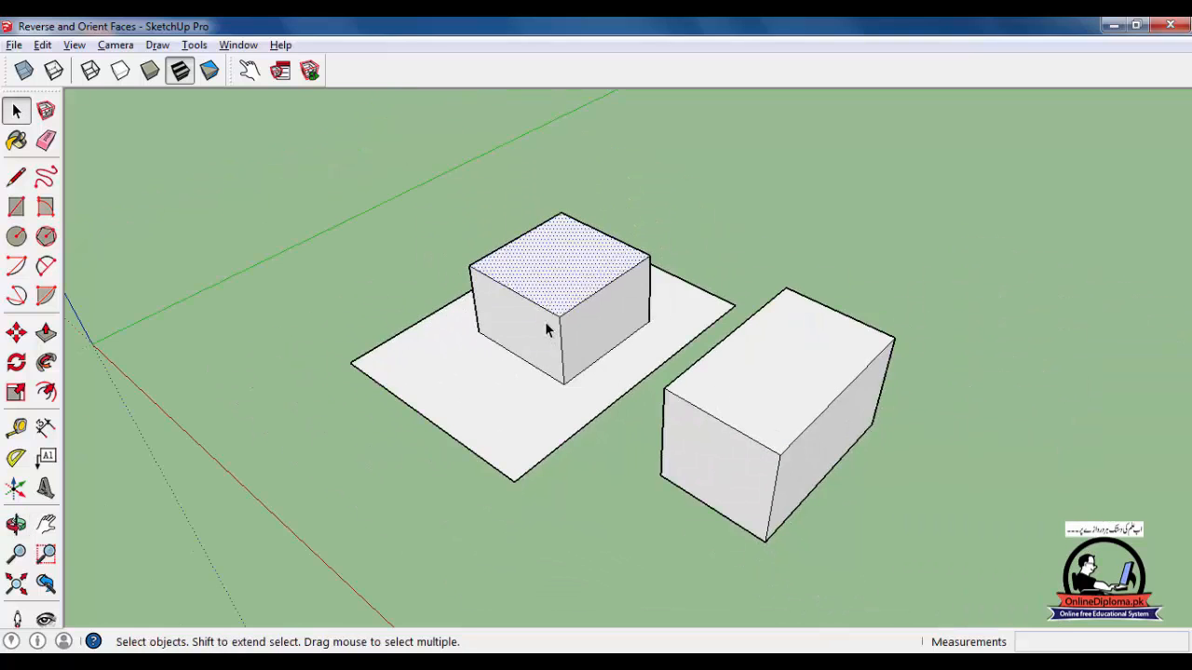
mouse_move(585, 365)
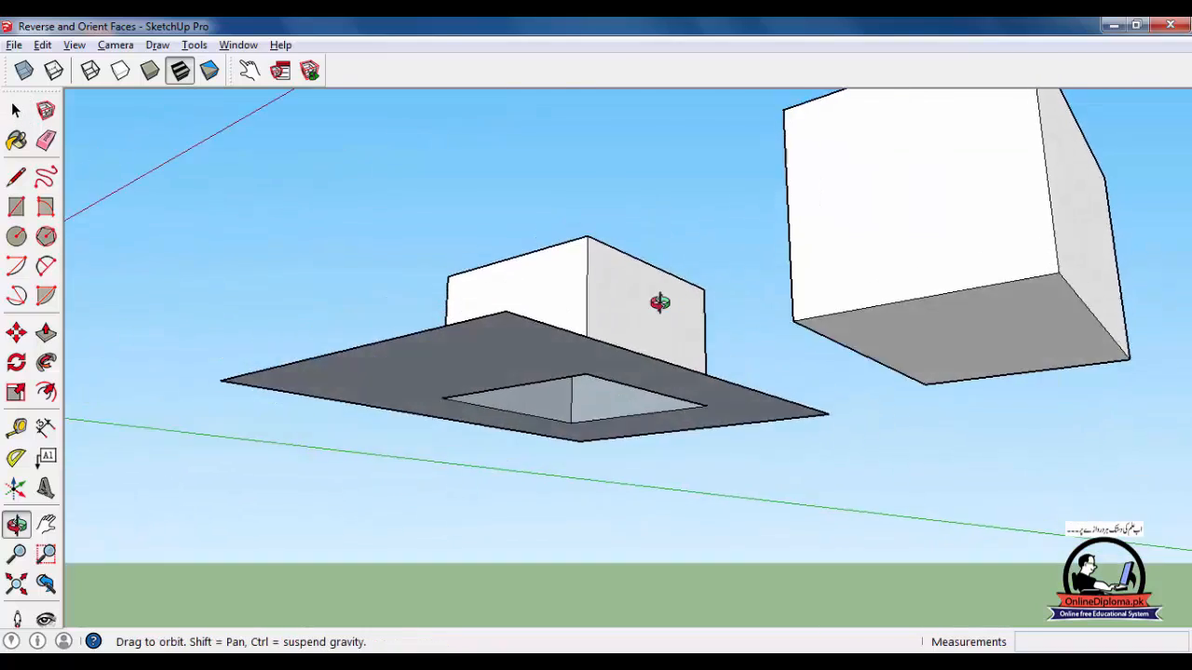
drag(659, 301, 668, 119)
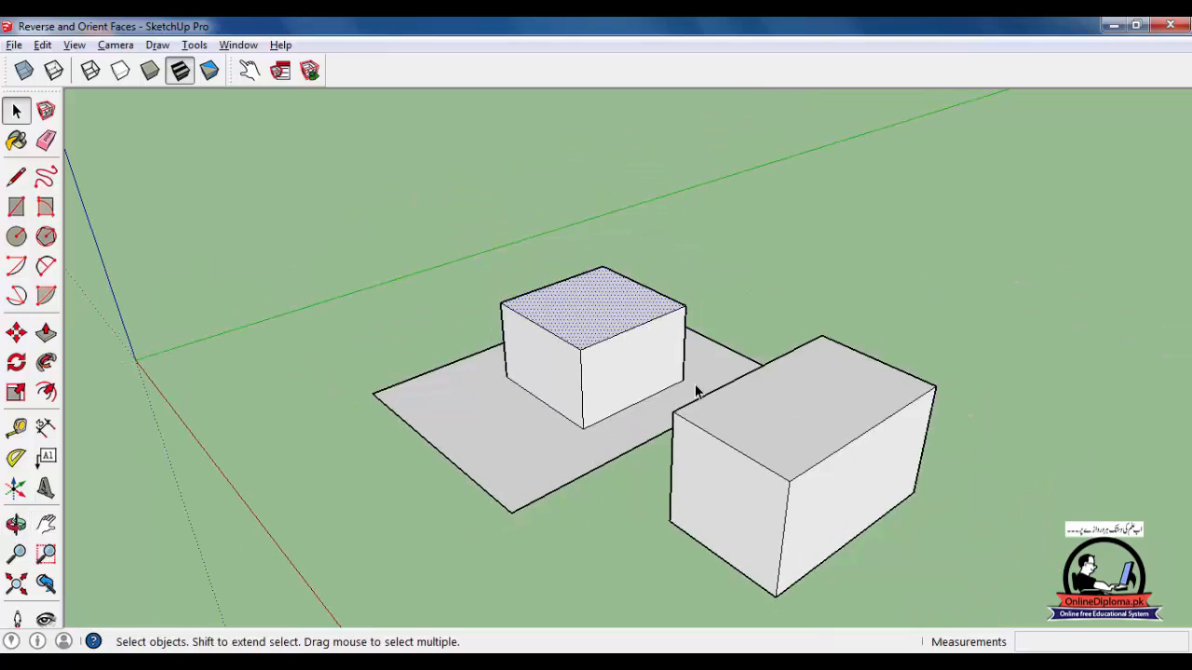
mouse_move(708, 391)
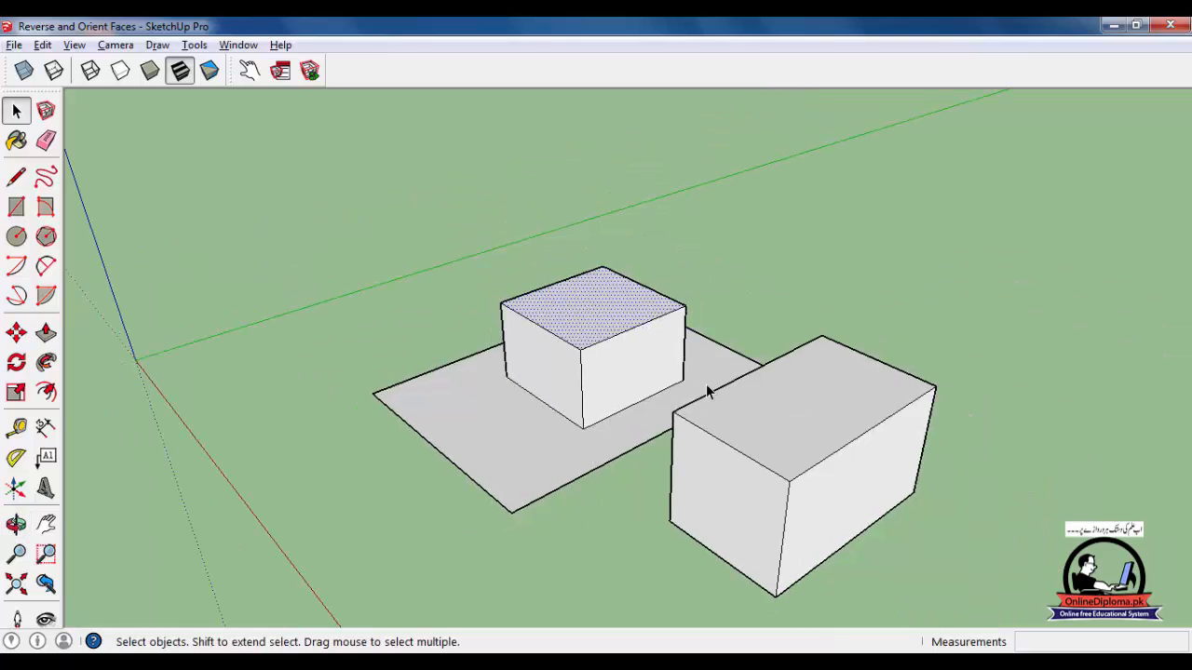